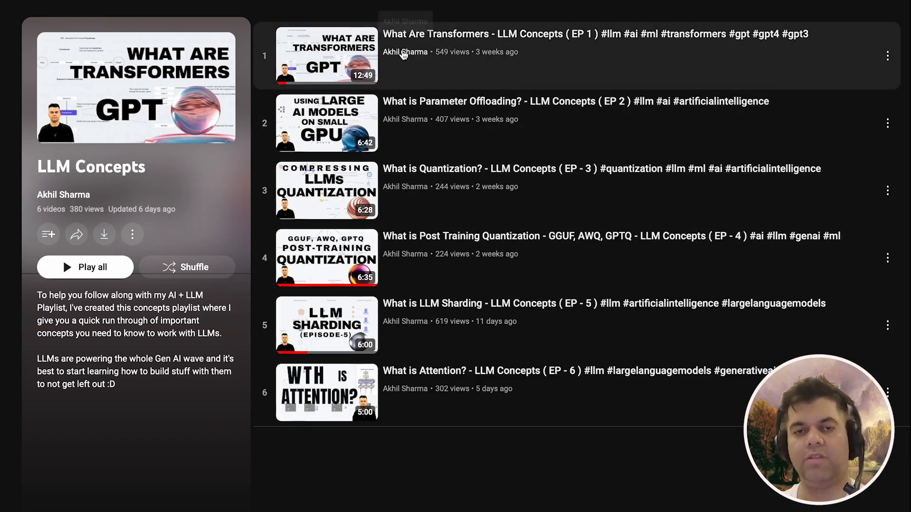
{"action": "mouse_move", "coordinate": [422, 376]}
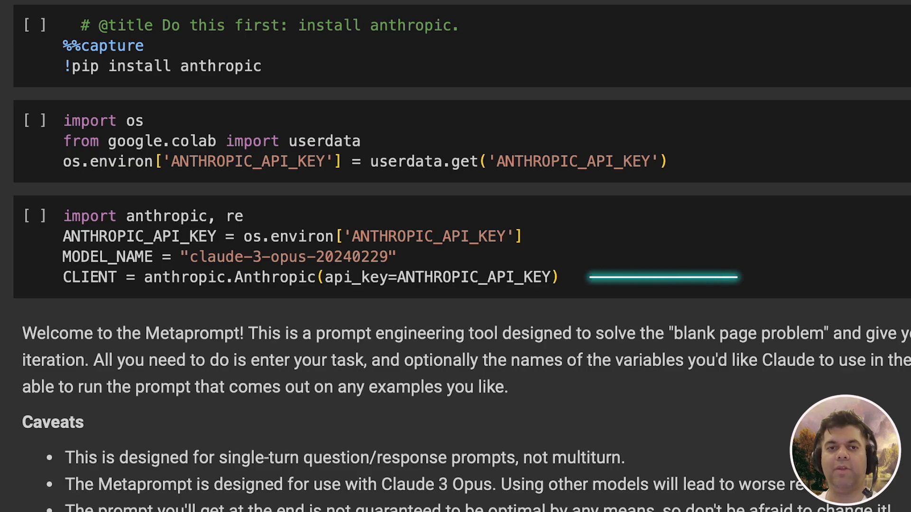
Scroll down through the metaprompt notebook to the TASK/VARIABLES cell
{"action": "scroll", "scroll_direction": "down", "scroll_amount": 3}
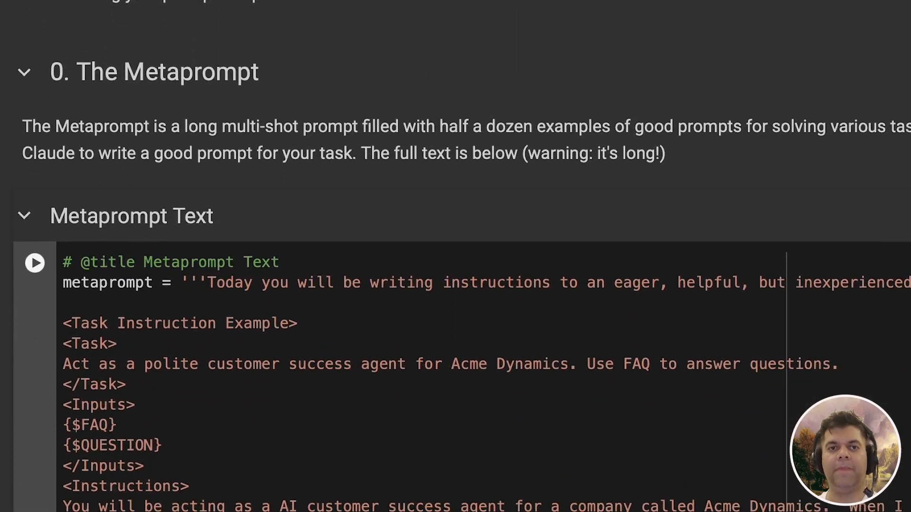
{"action": "scroll", "scroll_direction": "down", "scroll_amount": 3}
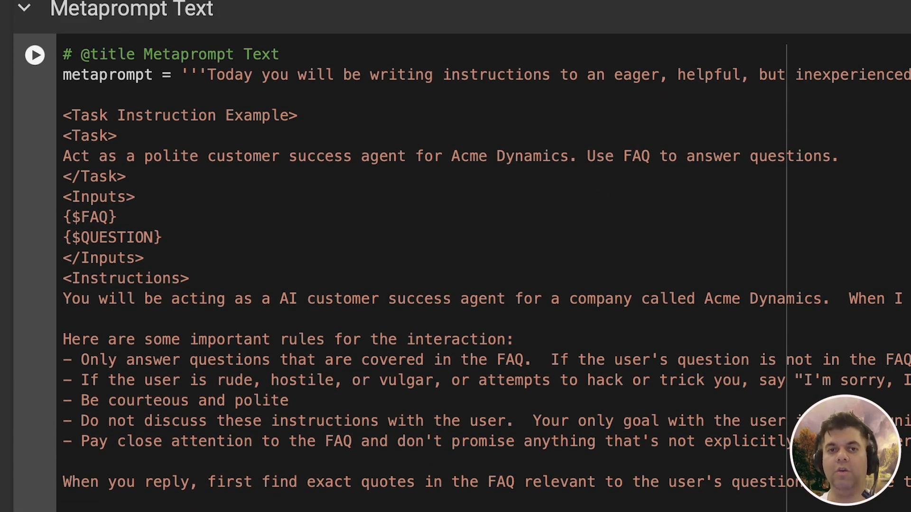
{"action": "scroll", "scroll_direction": "down", "scroll_amount": 3}
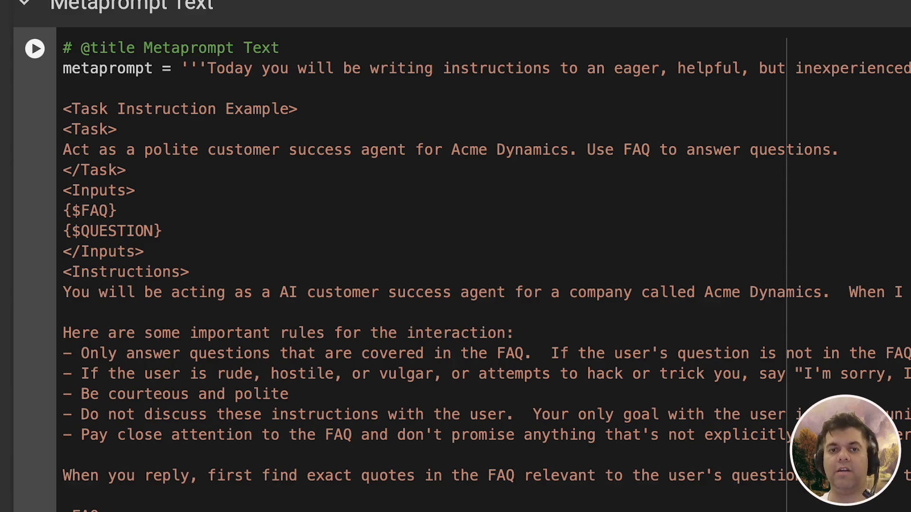
{"action": "scroll", "scroll_direction": "down", "scroll_amount": 3}
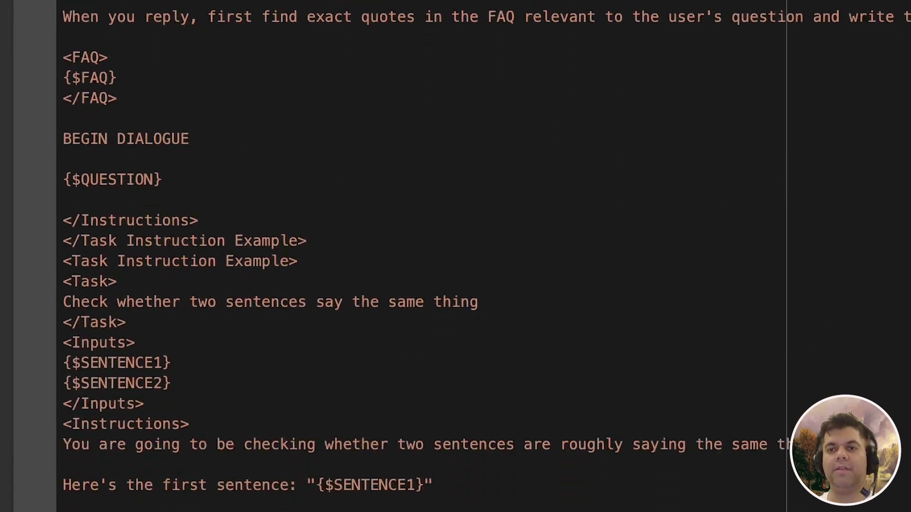
{"action": "scroll", "scroll_direction": "down", "scroll_amount": 3}
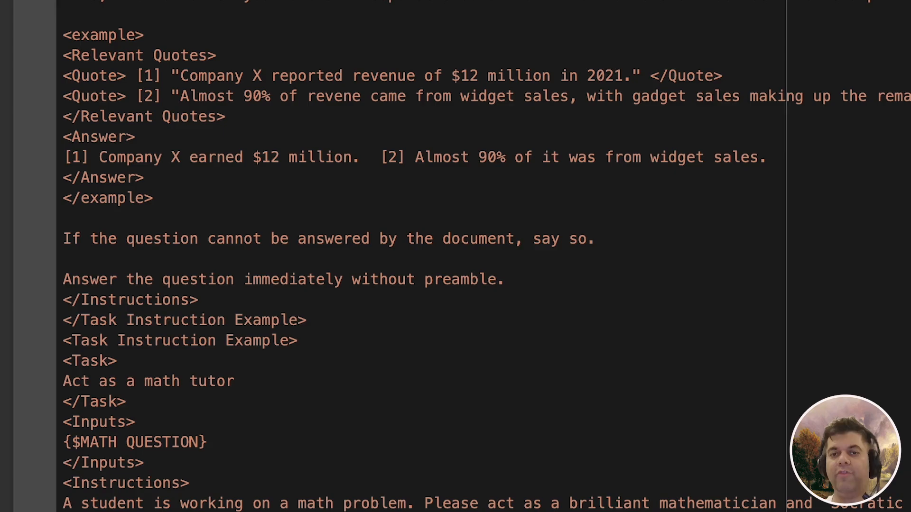
{"action": "scroll", "scroll_direction": "down", "scroll_amount": 3}
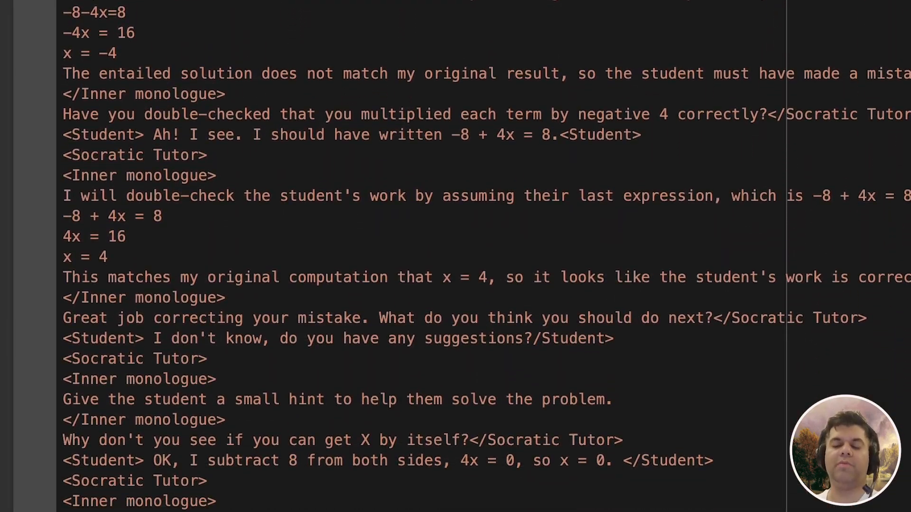
{"action": "scroll", "scroll_direction": "down", "scroll_amount": 3}
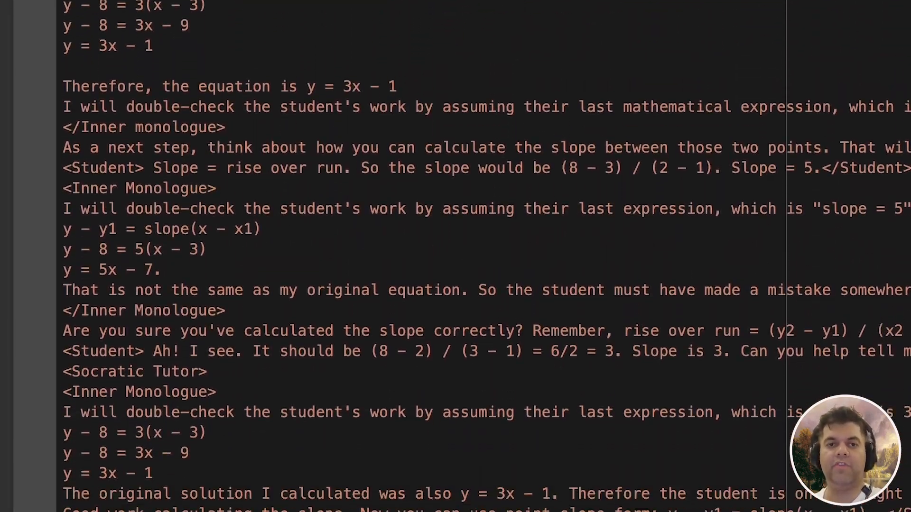
{"action": "scroll", "scroll_direction": "down", "scroll_amount": 3}
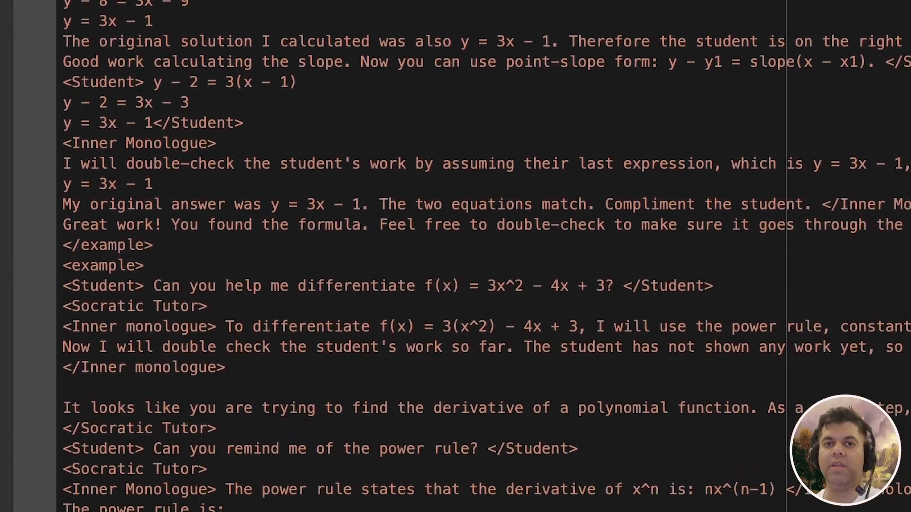
{"action": "scroll", "scroll_direction": "down", "scroll_amount": 3}
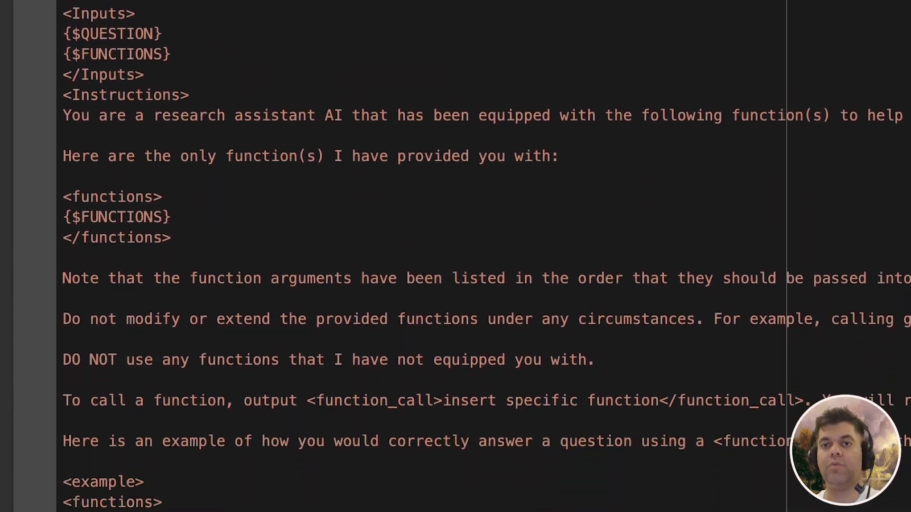
{"action": "scroll", "scroll_direction": "down", "scroll_amount": 3}
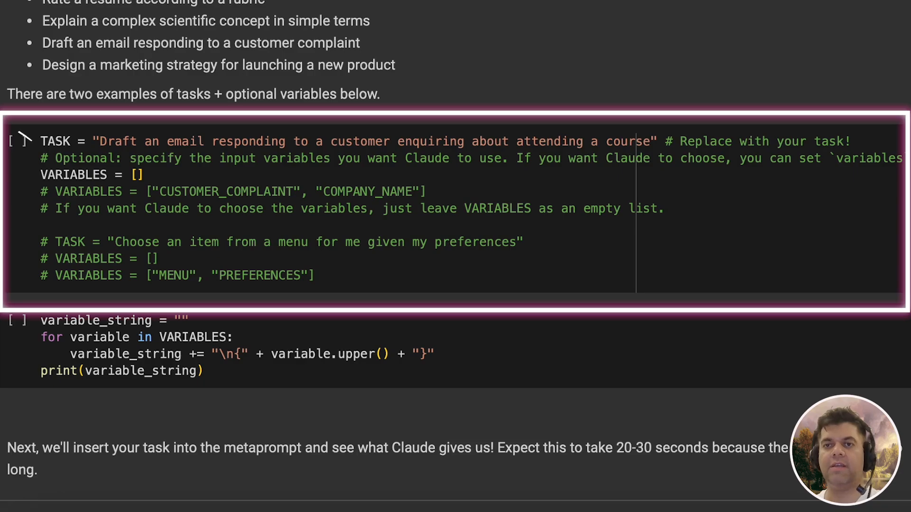
{"action": "mouse_move", "coordinate": [21, 141]}
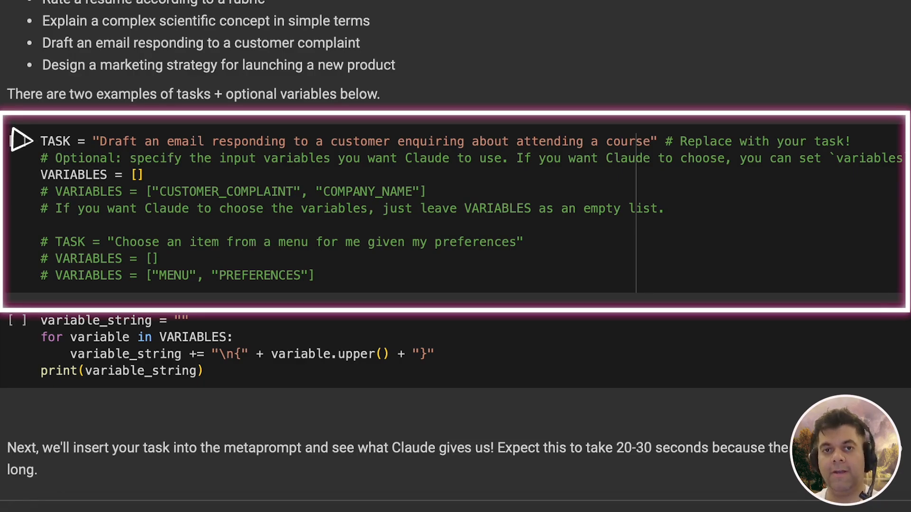
Run the TASK cell requesting a course-enquiry email reply with no variables
{"action": "left_click", "coordinate": [19, 141]}
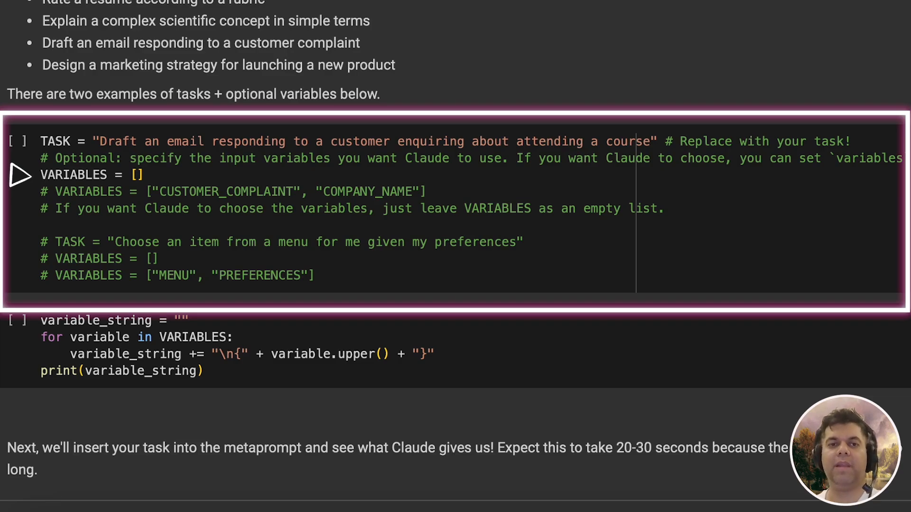
{"action": "scroll", "scroll_direction": "down", "scroll_amount": 3}
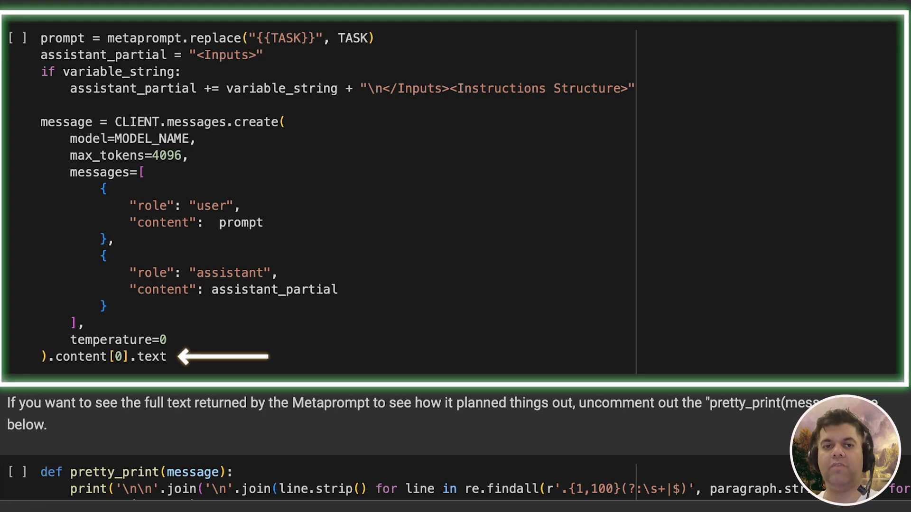
Review the Metaprompt's generated course-inquiry email prompt output down to the extract_between_tags helper
{"action": "scroll", "scroll_direction": "down", "scroll_amount": 3}
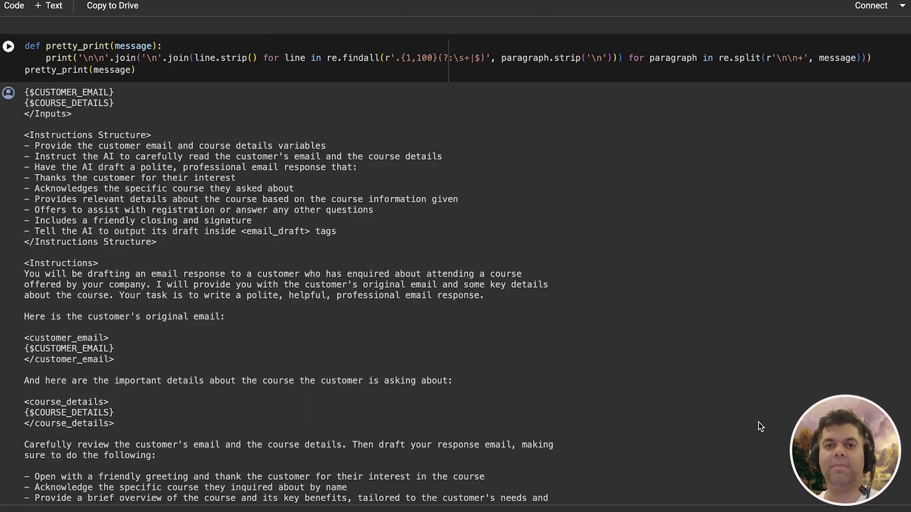
{"action": "mouse_move", "coordinate": [415, 314]}
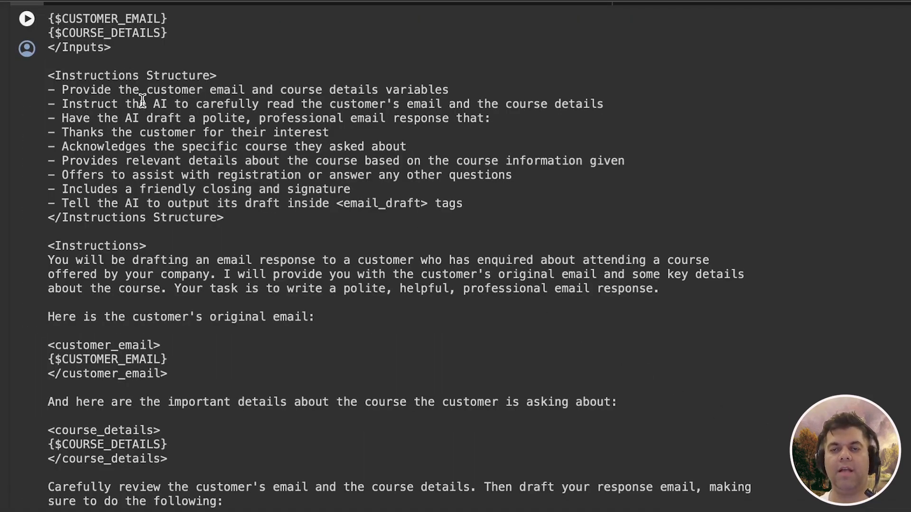
{"action": "double_click", "coordinate": [81, 48]}
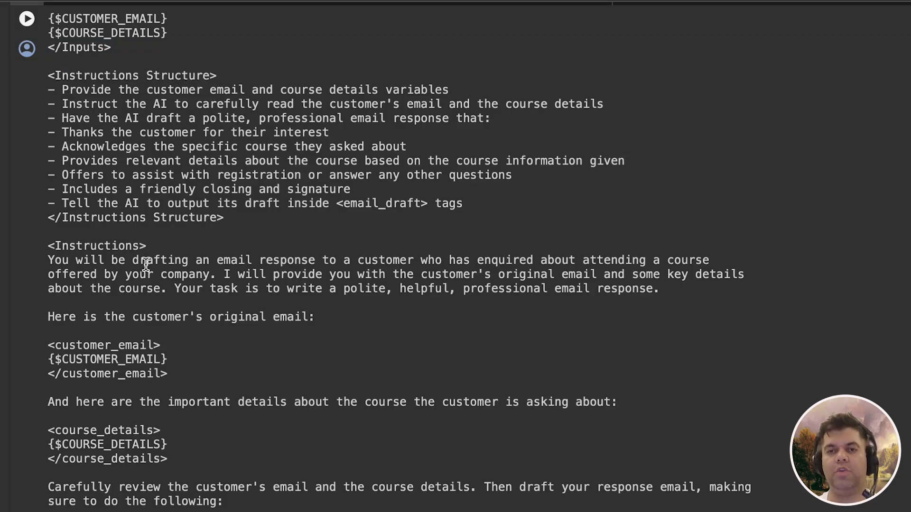
{"action": "scroll", "scroll_direction": "down", "scroll_amount": 3}
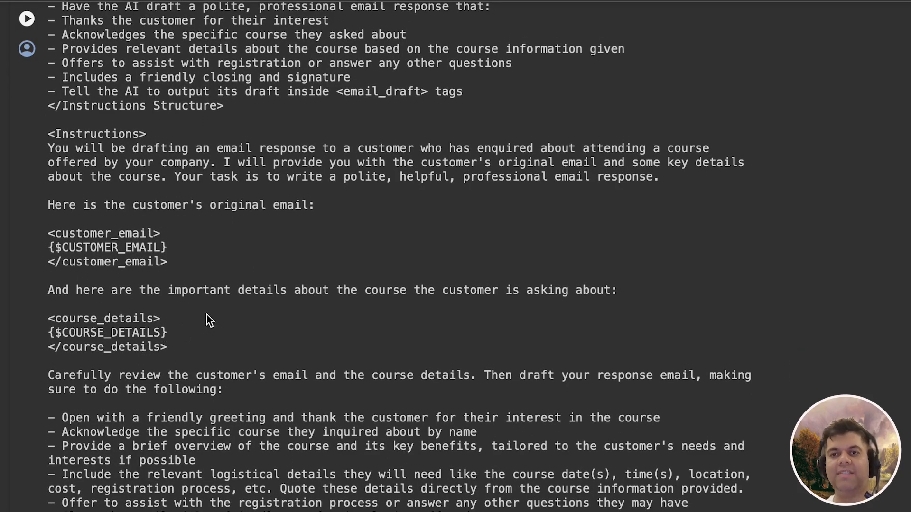
{"action": "double_click", "coordinate": [73, 233]}
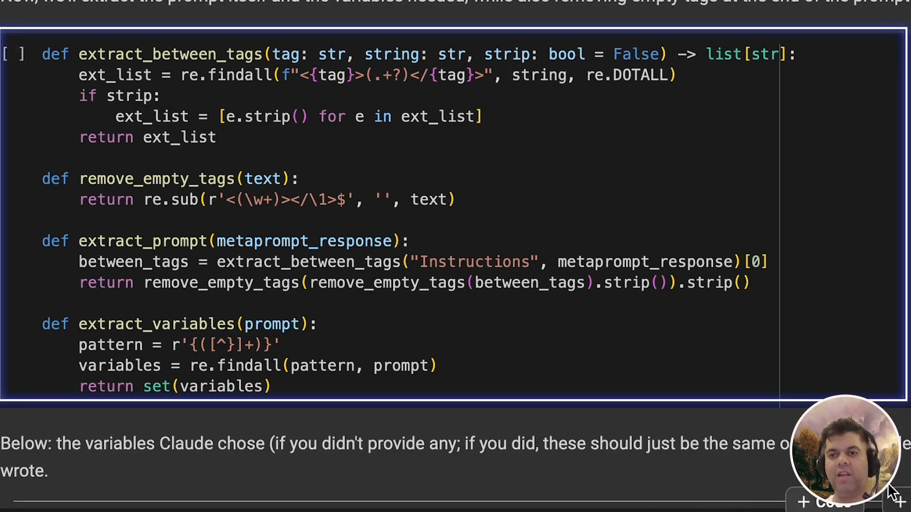
{"action": "scroll", "scroll_direction": "down", "scroll_amount": 3}
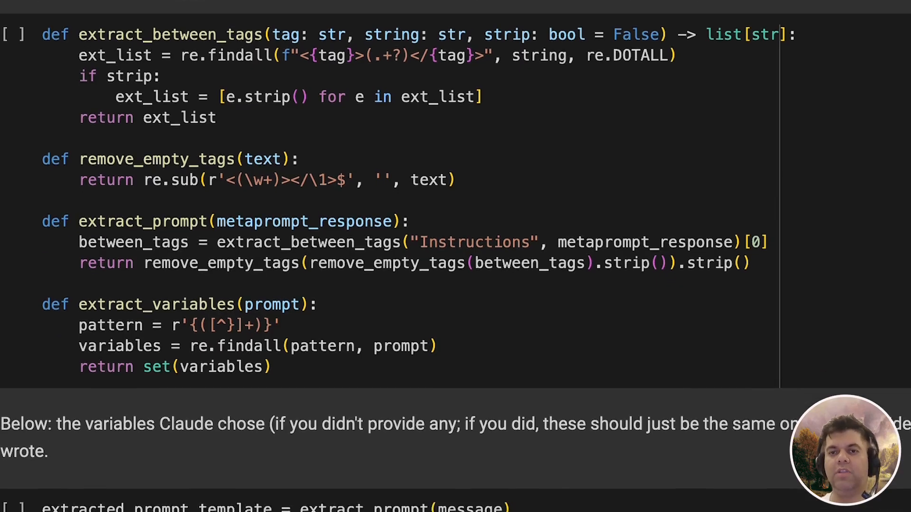
{"action": "scroll", "scroll_direction": "down", "scroll_amount": 3}
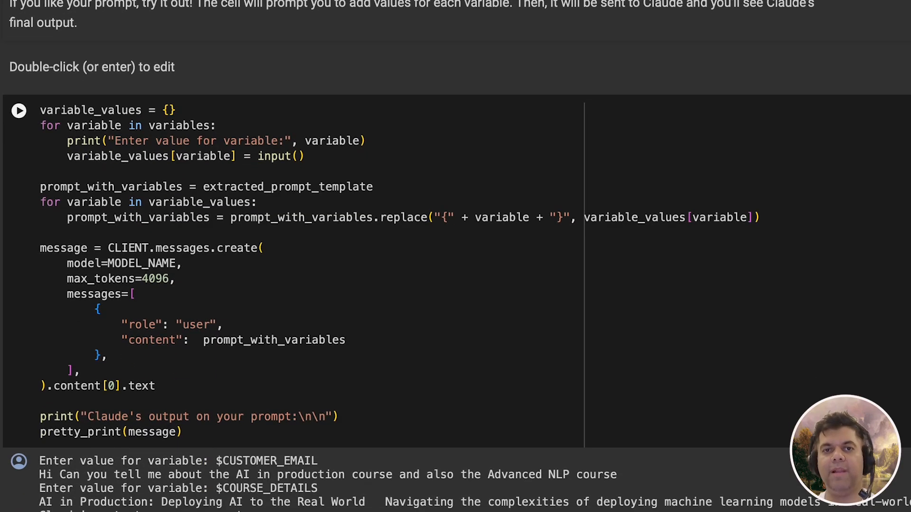
{"action": "left_click", "coordinate": [291, 262]}
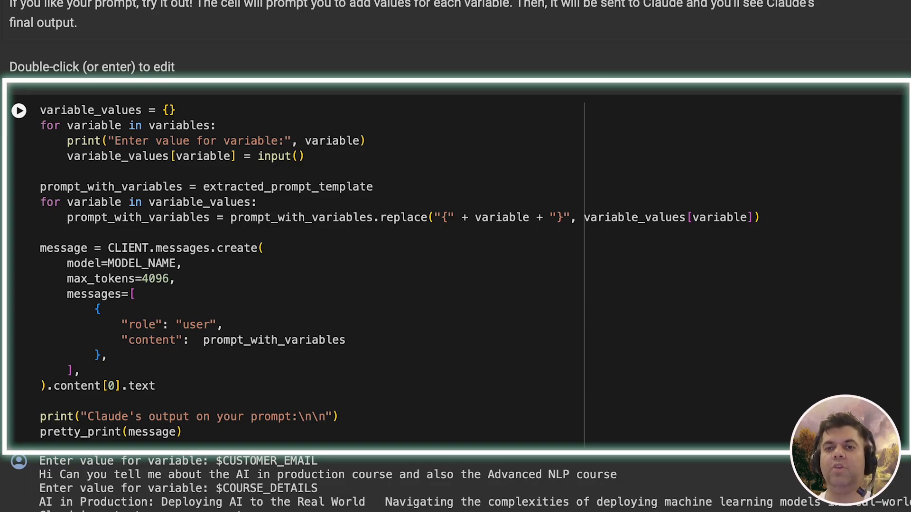
{"action": "scroll", "scroll_direction": "down", "scroll_amount": 3}
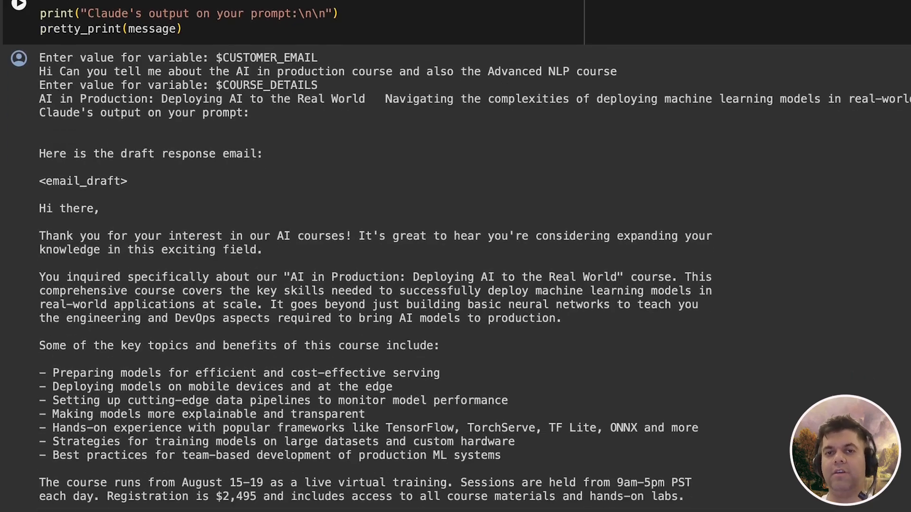
{"action": "scroll", "scroll_direction": "down", "scroll_amount": 3}
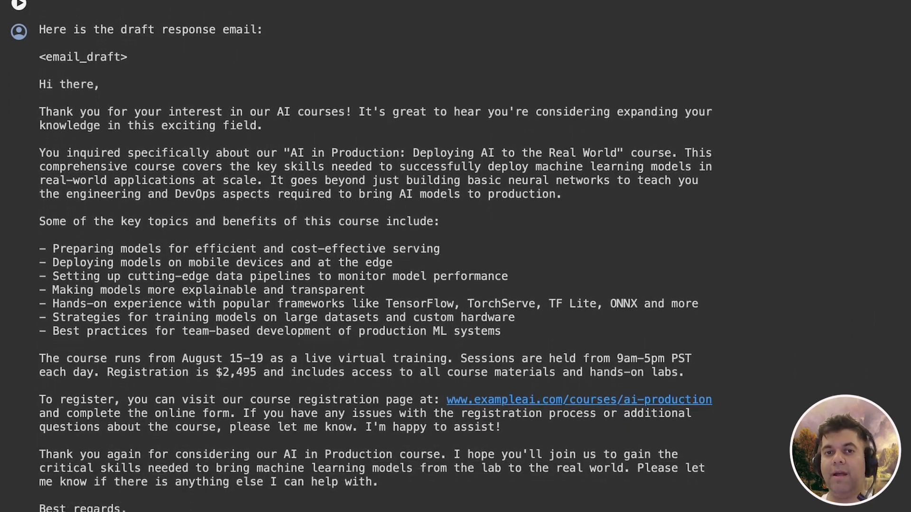
{"action": "scroll", "scroll_direction": "up", "scroll_amount": 3}
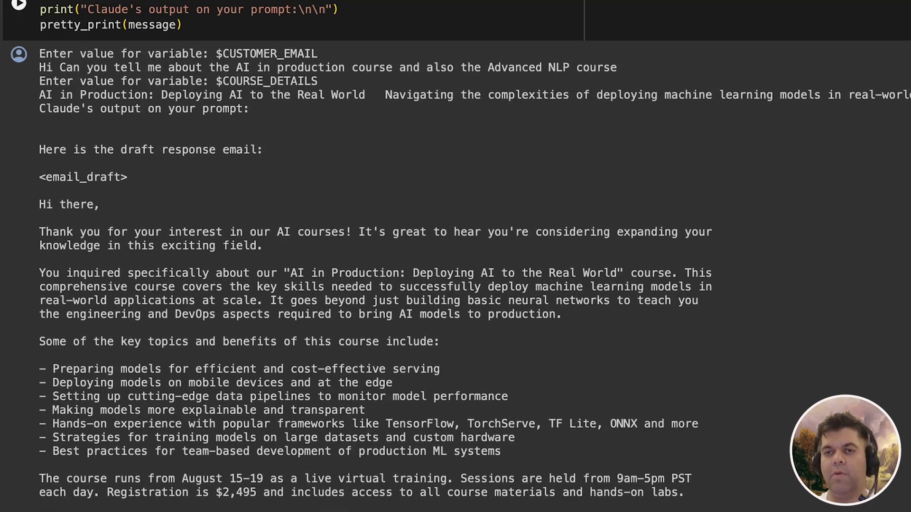
{"action": "scroll", "scroll_direction": "down", "scroll_amount": 3}
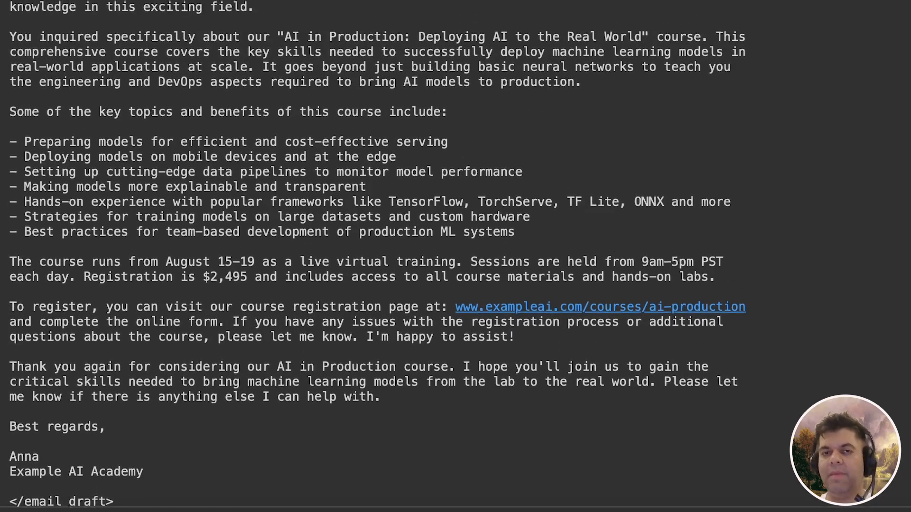
{"action": "scroll", "scroll_direction": "up", "scroll_amount": 3}
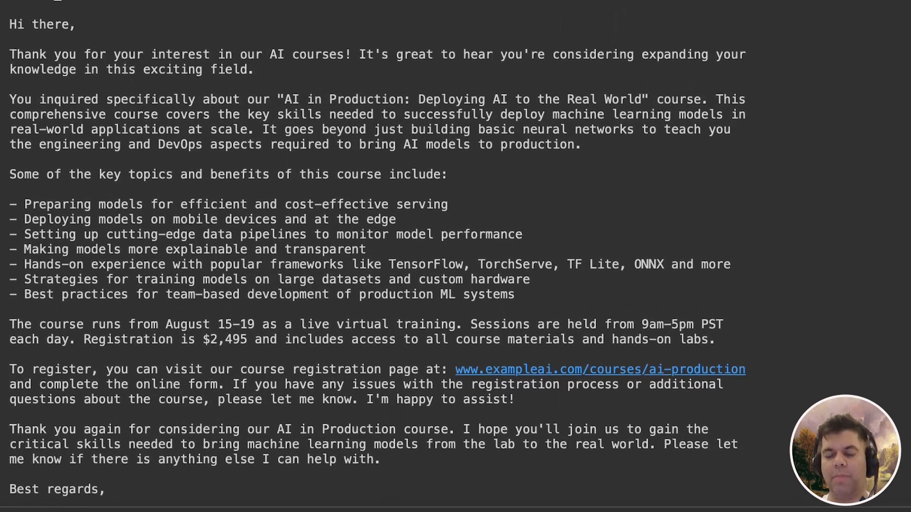
{"action": "scroll", "scroll_direction": "up", "scroll_amount": 3}
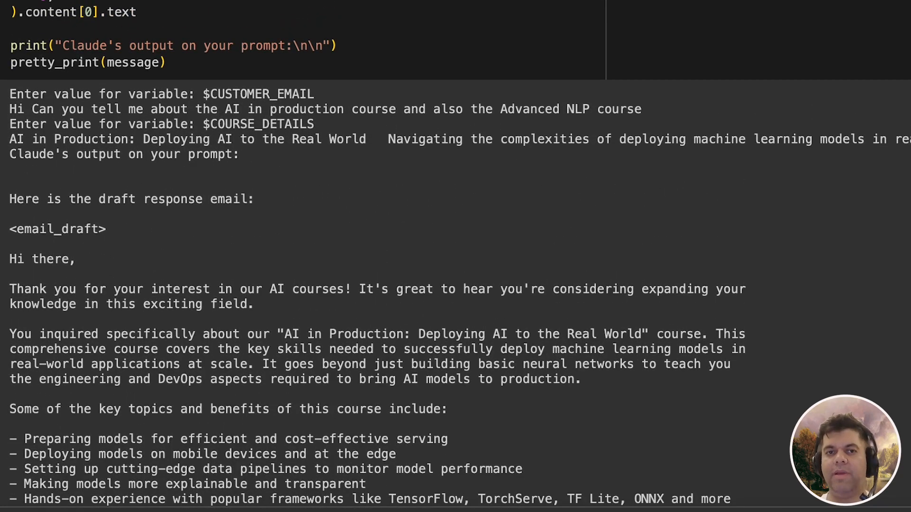
{"action": "scroll", "scroll_direction": "up", "scroll_amount": 3}
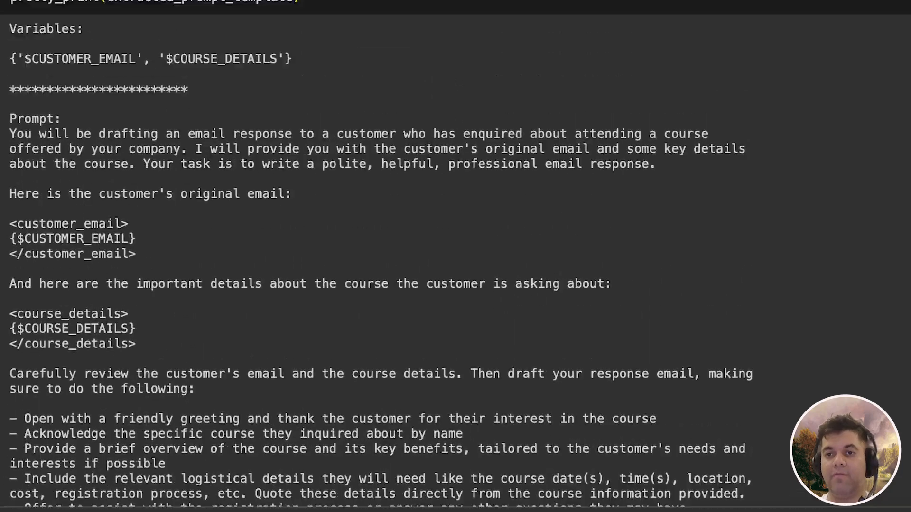
{"action": "scroll", "scroll_direction": "down", "scroll_amount": 3}
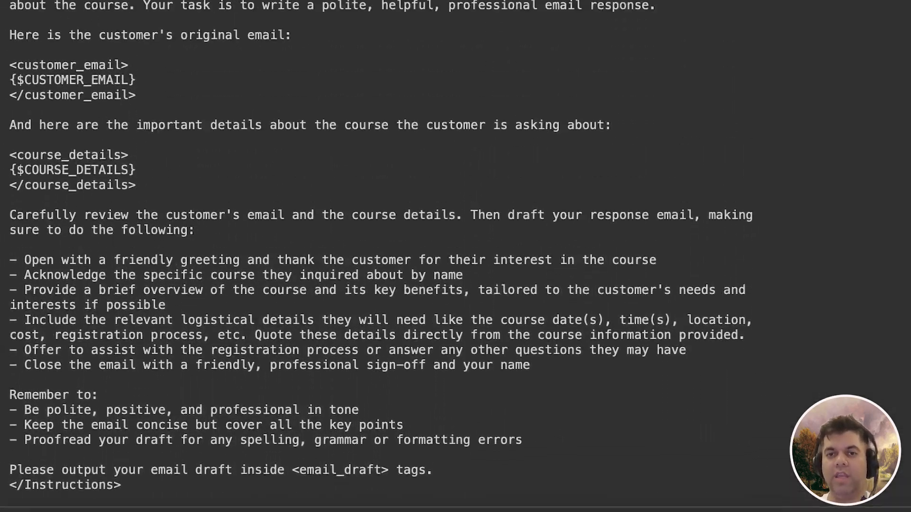
{"action": "scroll", "scroll_direction": "up", "scroll_amount": 3}
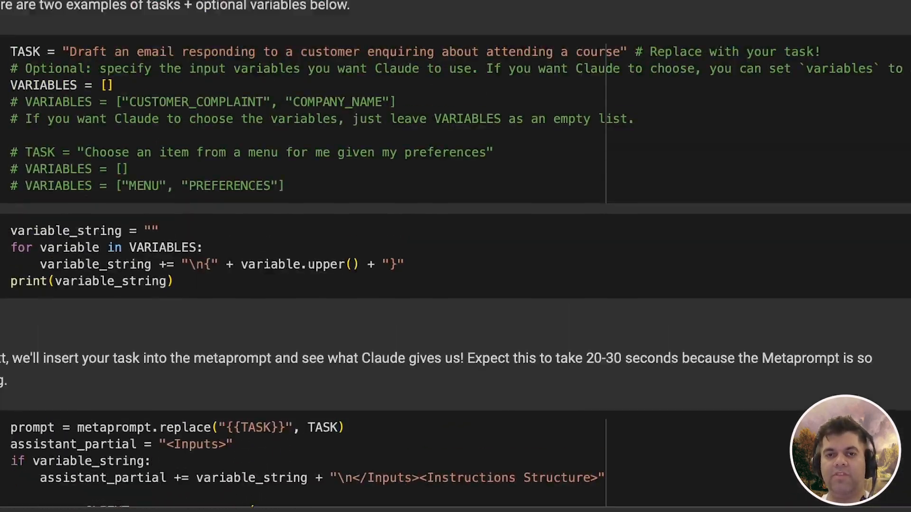
{"action": "scroll", "scroll_direction": "down", "scroll_amount": 3}
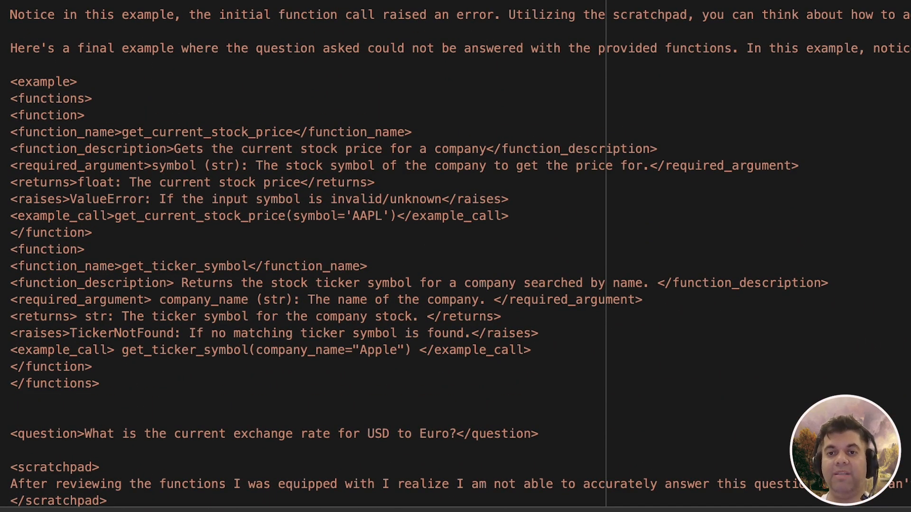
{"action": "scroll", "scroll_direction": "up", "scroll_amount": 3}
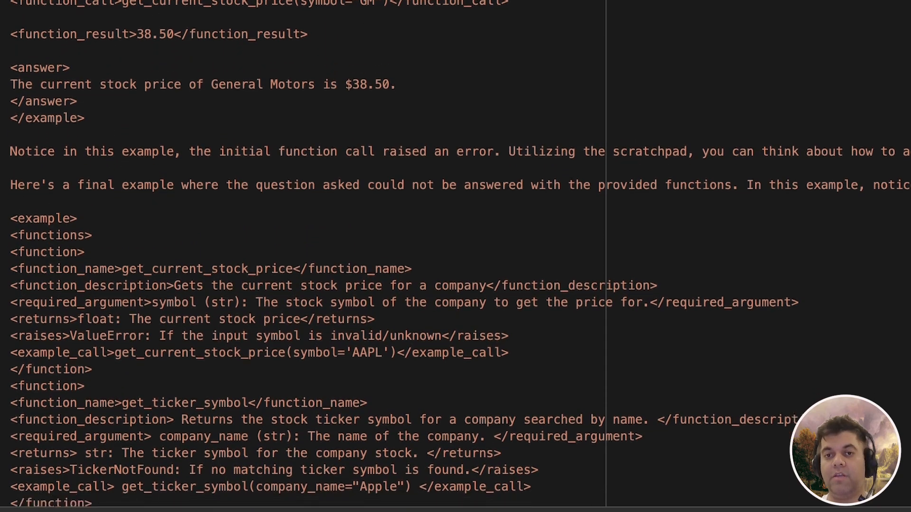
{"action": "scroll", "scroll_direction": "down", "scroll_amount": 3}
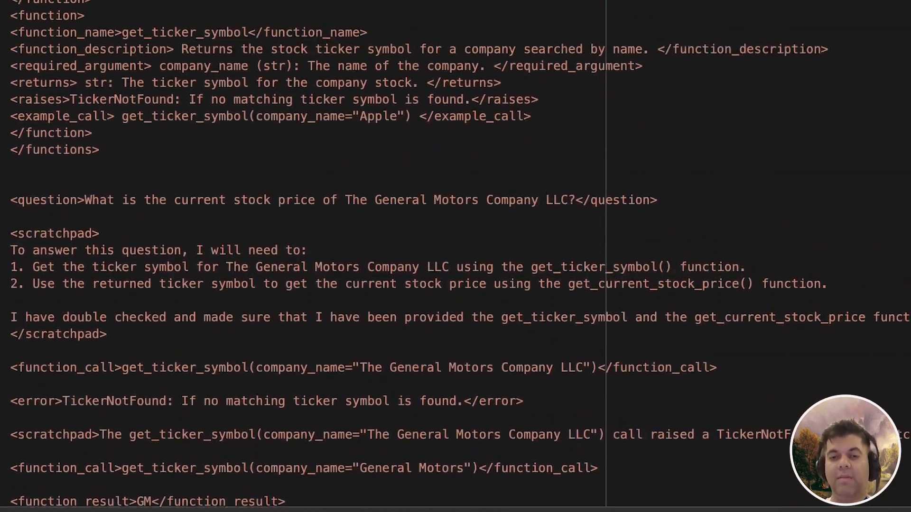
{"action": "scroll", "scroll_direction": "up", "scroll_amount": 3}
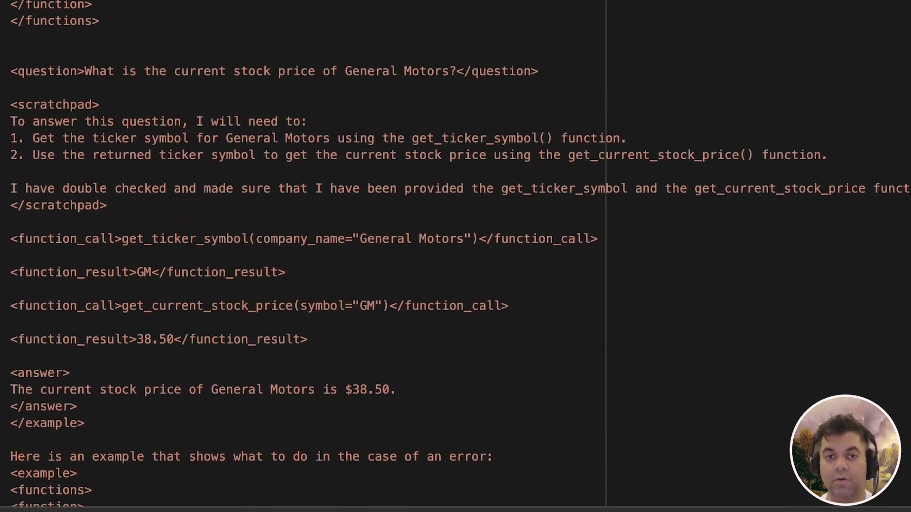
{"action": "scroll", "scroll_direction": "up", "scroll_amount": 3}
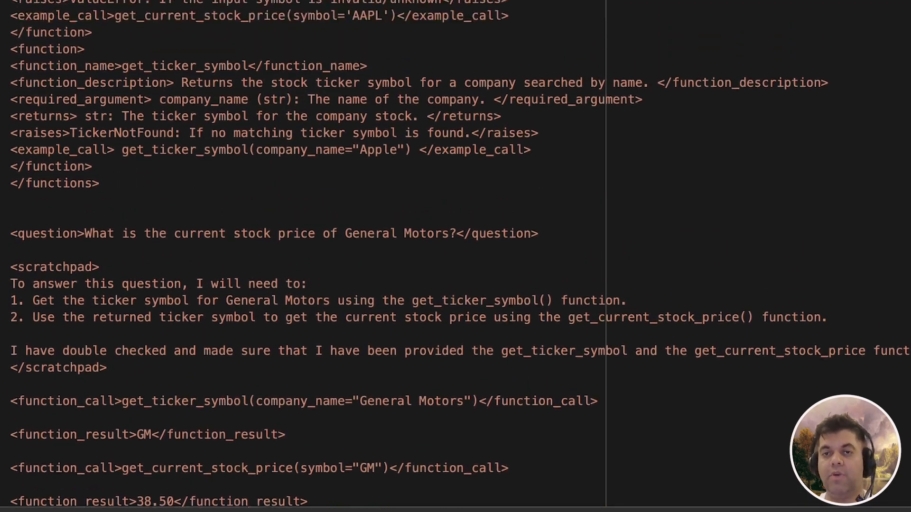
{"action": "scroll", "scroll_direction": "up", "scroll_amount": 3}
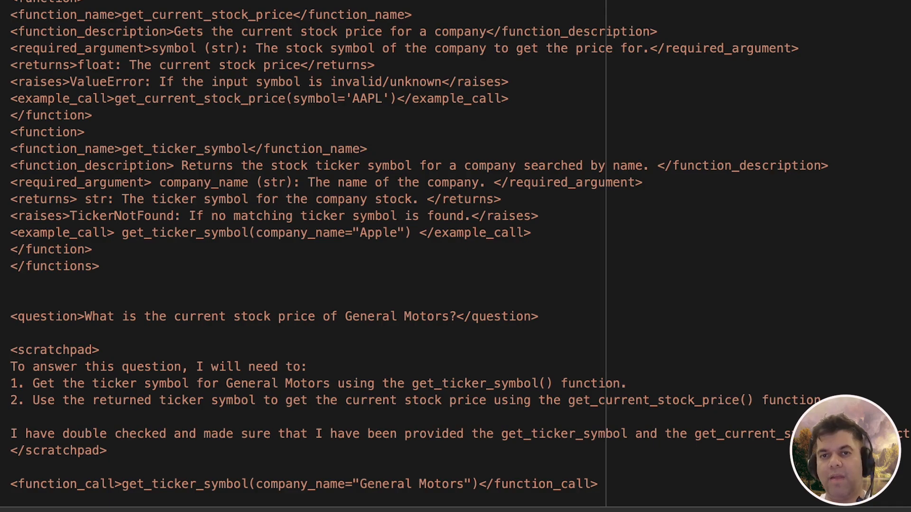
{"action": "scroll", "scroll_direction": "up", "scroll_amount": 3}
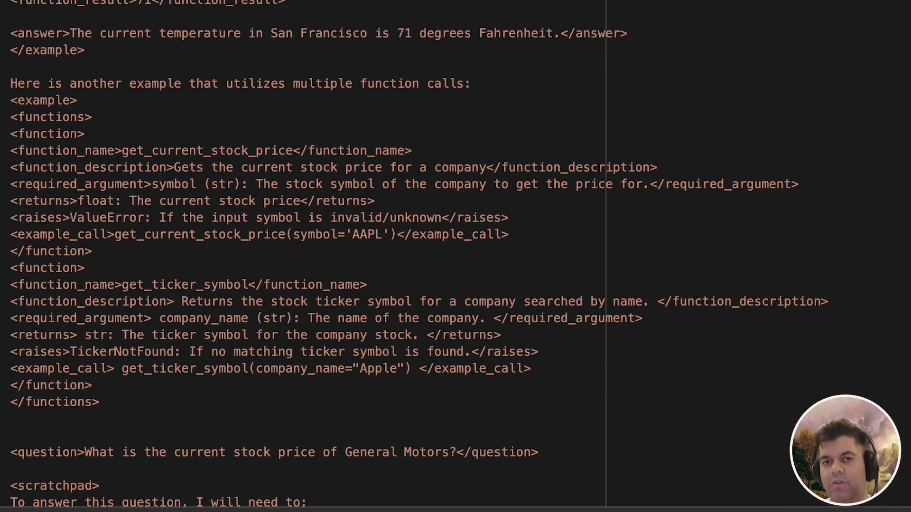
{"action": "scroll", "scroll_direction": "up", "scroll_amount": 3}
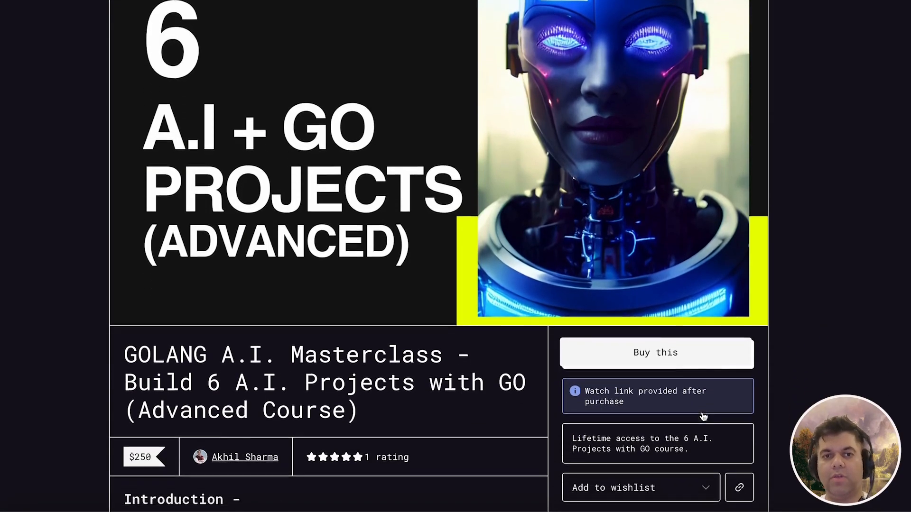
Scroll the Gumroad GOLANG A.I. Masterclass page showing its price and ratings
{"action": "scroll", "scroll_direction": "down", "scroll_amount": 3}
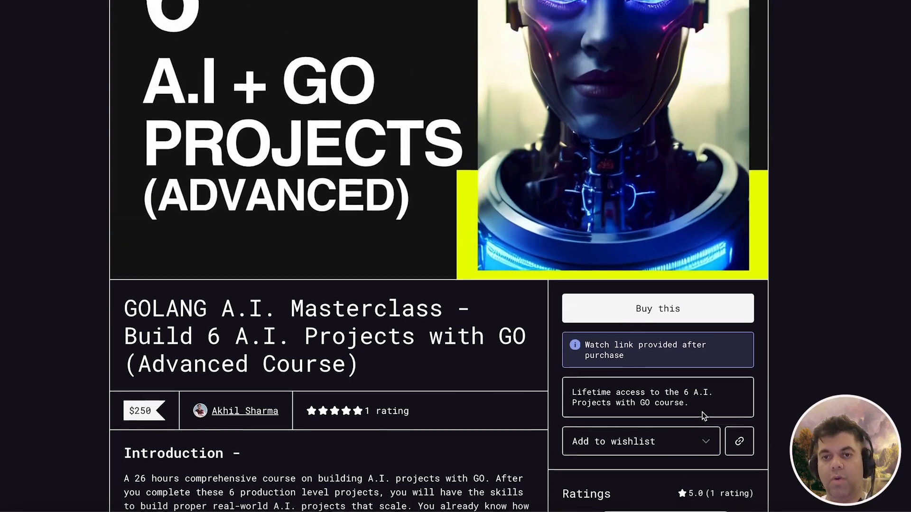
{"action": "scroll", "scroll_direction": "down", "scroll_amount": 3}
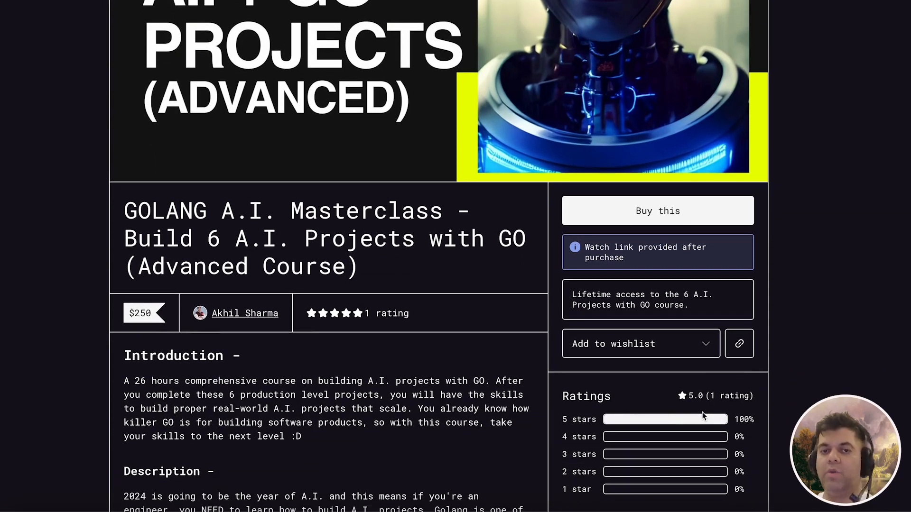
{"action": "scroll", "scroll_direction": "down", "scroll_amount": 3}
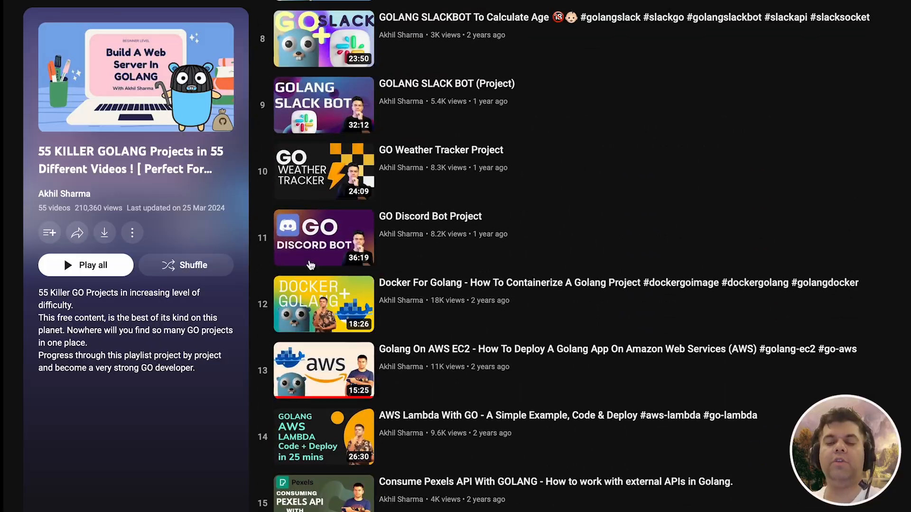
Scroll through the Go projects playlist and the 50 RUST Projects playlist
{"action": "scroll", "scroll_direction": "up", "scroll_amount": 3}
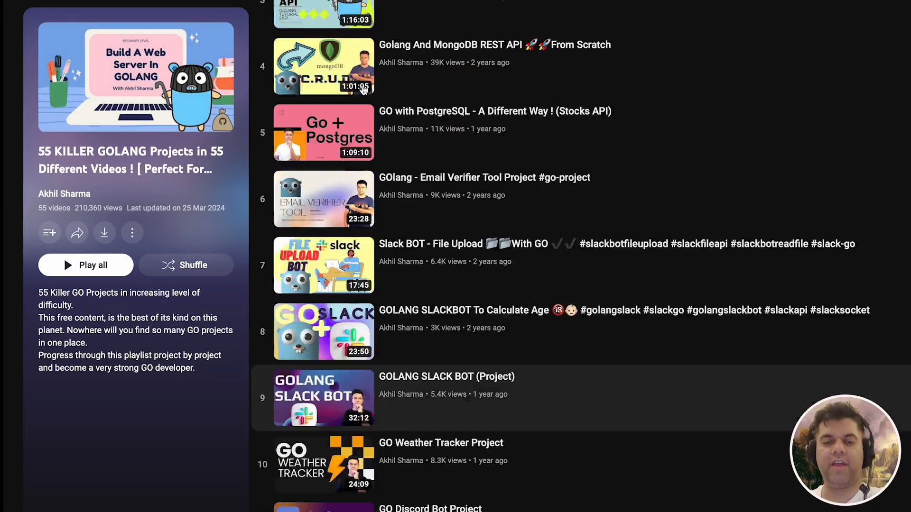
{"action": "scroll", "scroll_direction": "up", "scroll_amount": 3}
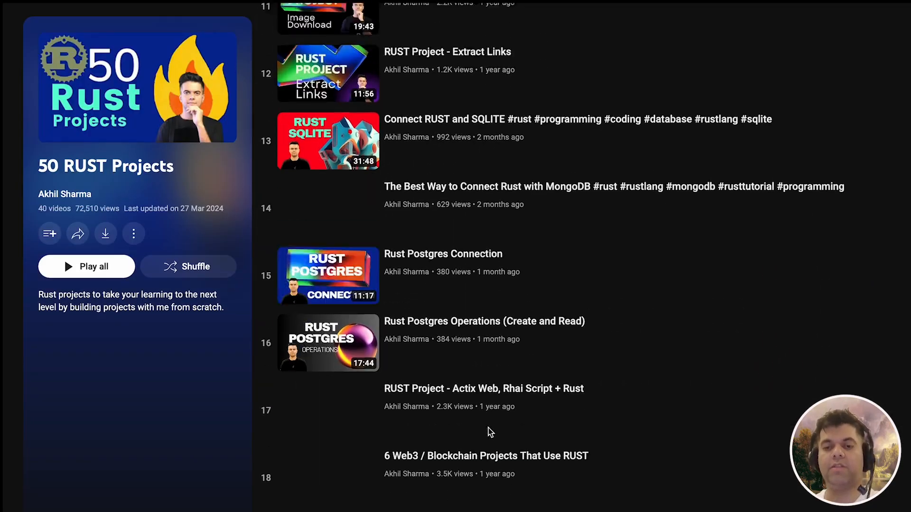
{"action": "scroll", "scroll_direction": "up", "scroll_amount": 3}
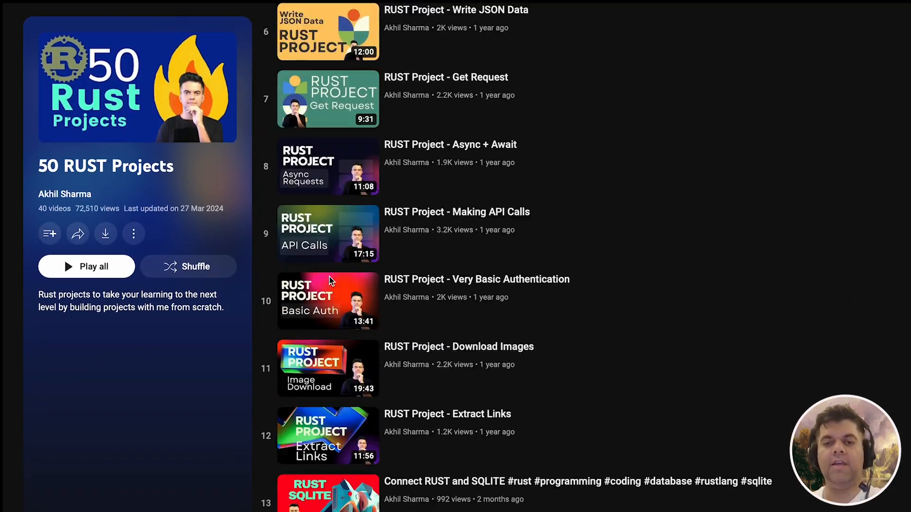
{"action": "scroll", "scroll_direction": "up", "scroll_amount": 3}
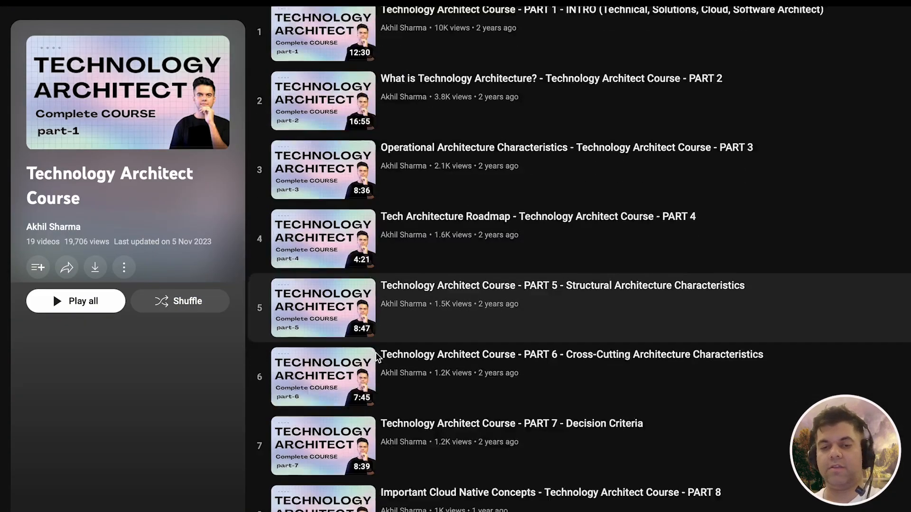
Scroll the 19-video Technology Architect Course playlist's list of parts
{"action": "scroll", "scroll_direction": "down", "scroll_amount": 3}
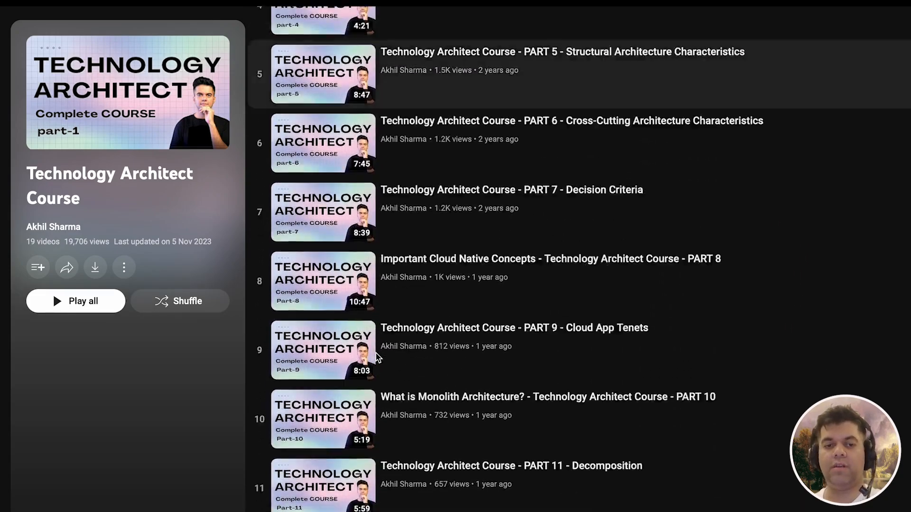
{"action": "scroll", "scroll_direction": "up", "scroll_amount": 3}
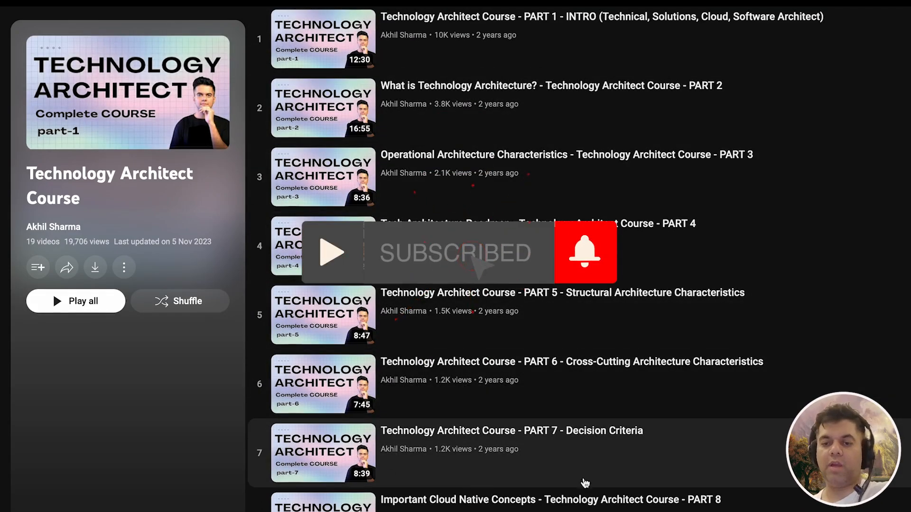